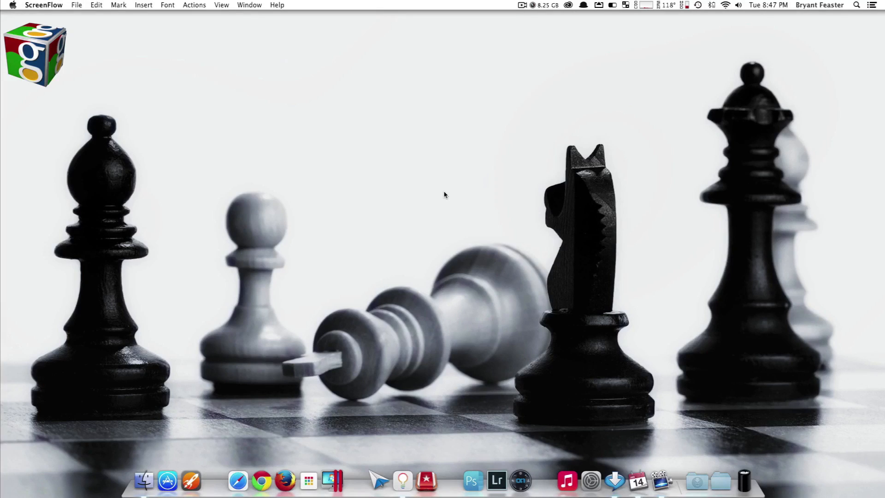
{"action": "mouse_move", "coordinate": [588, 309]}
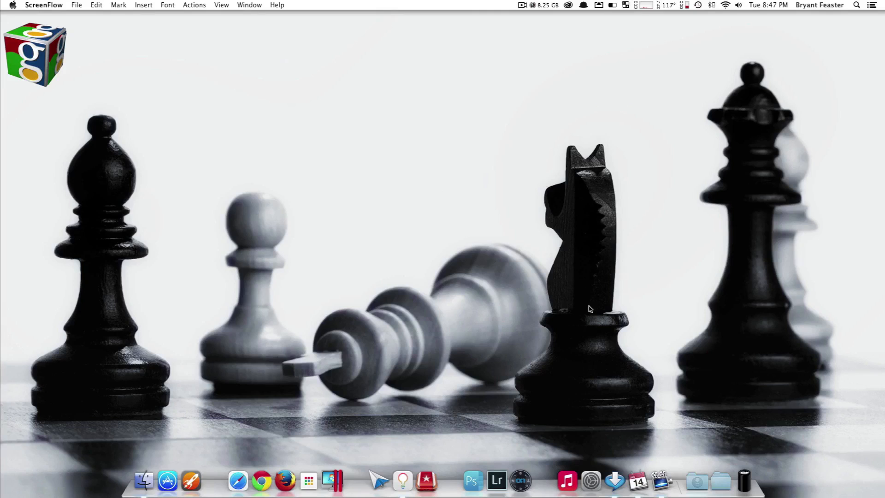
{"action": "mouse_move", "coordinate": [638, 481]}
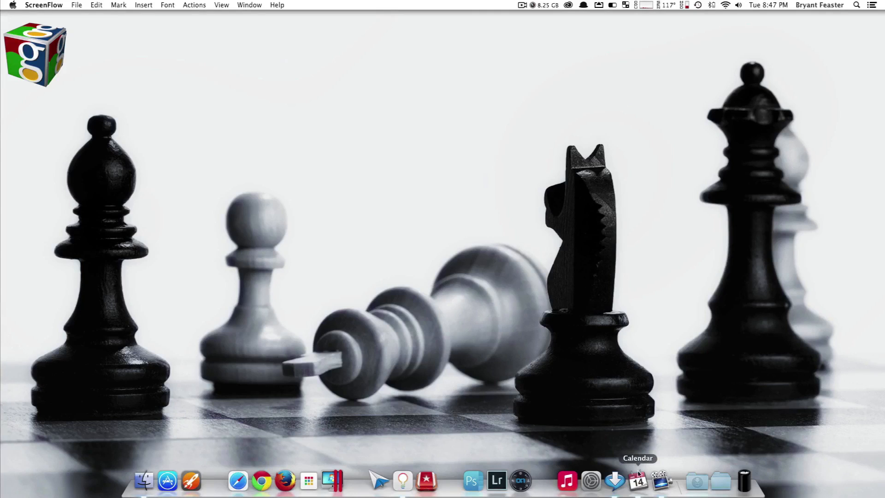
Step: Launch Calendar and add a new all-day event on January 29, 2014
{"action": "left_click", "coordinate": [637, 480]}
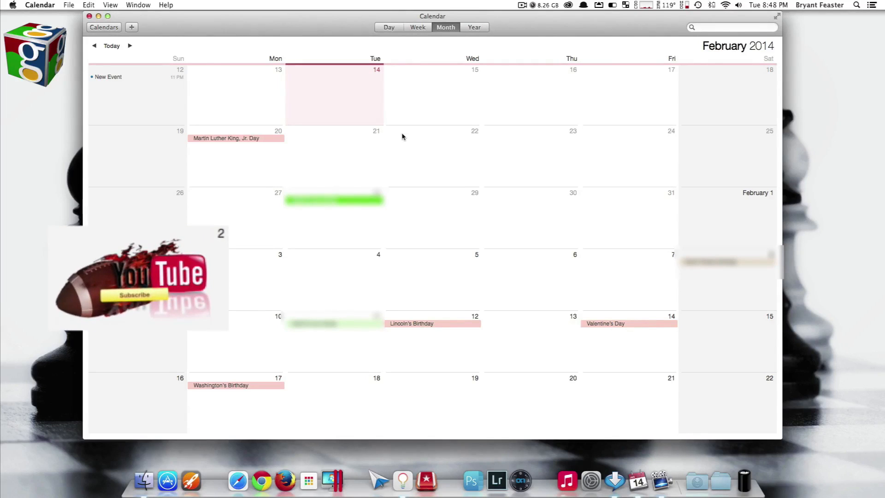
{"action": "right_click", "coordinate": [432, 207]}
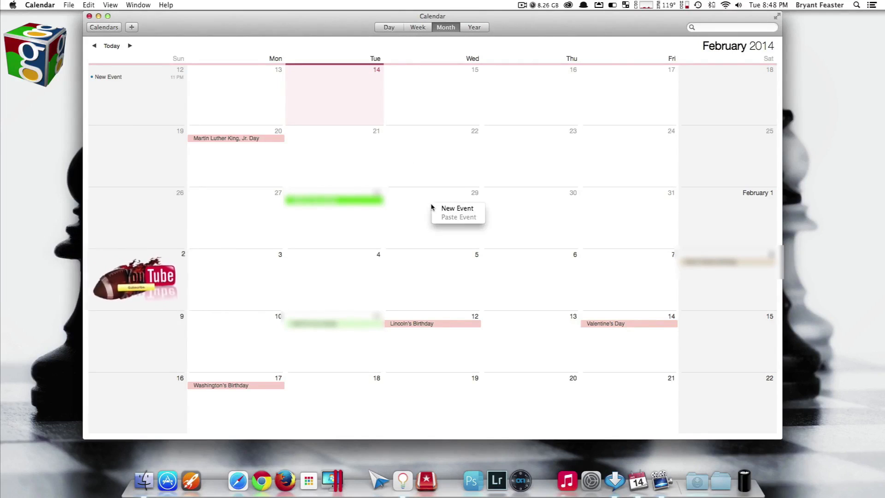
{"action": "mouse_move", "coordinate": [457, 208]}
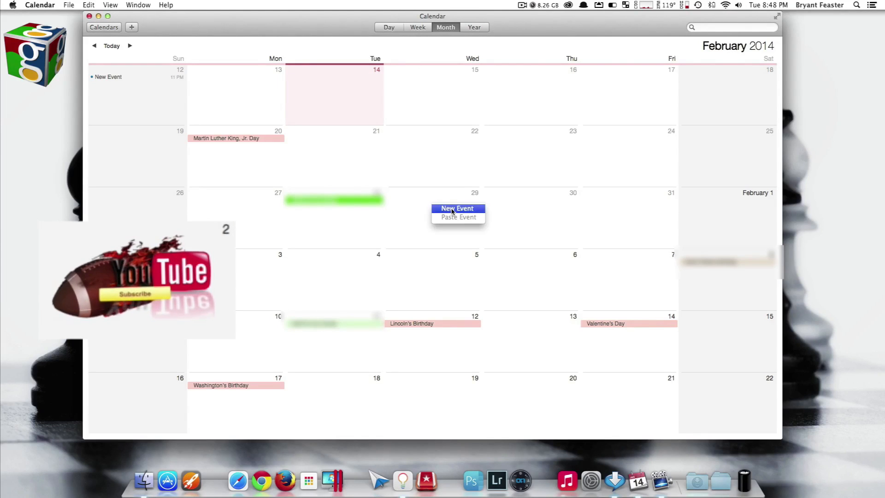
{"action": "left_click", "coordinate": [457, 208]}
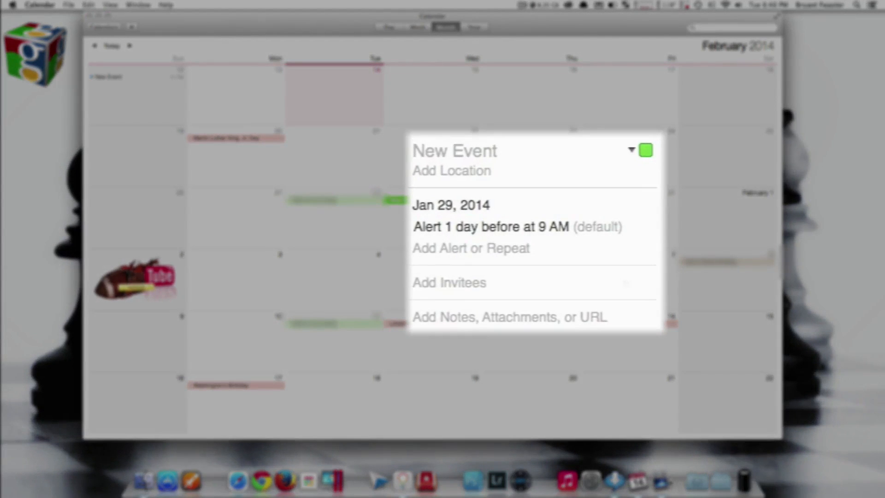
Step: Title the January 29 event 'Youtube Test Video'
{"action": "left_click", "coordinate": [455, 151]}
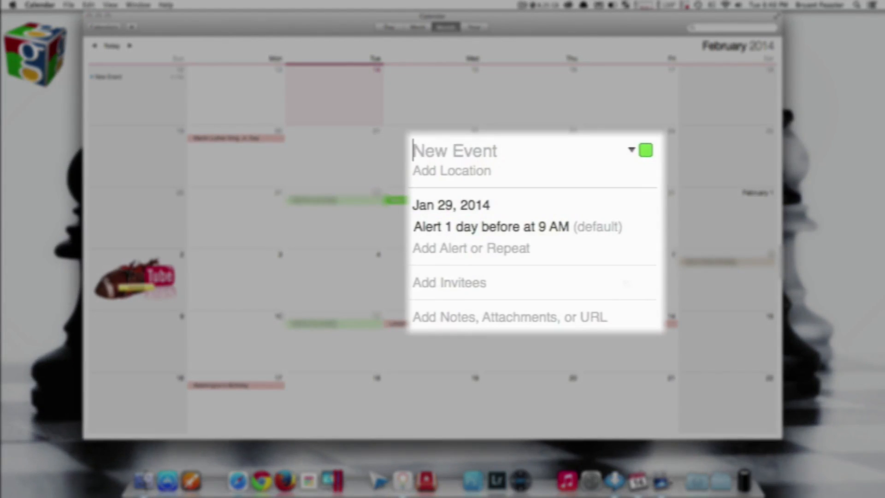
{"action": "type", "text": "Youtube T"}
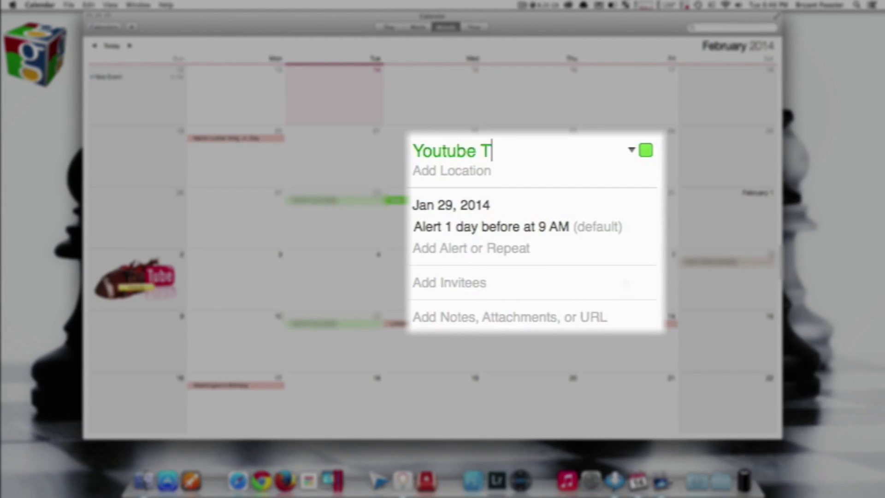
{"action": "type", "text": "est Vi"}
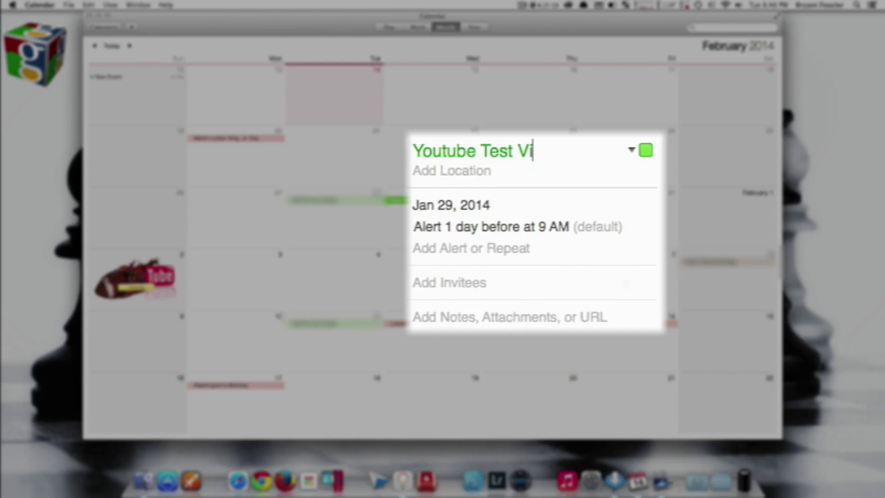
{"action": "type", "text": "deo"}
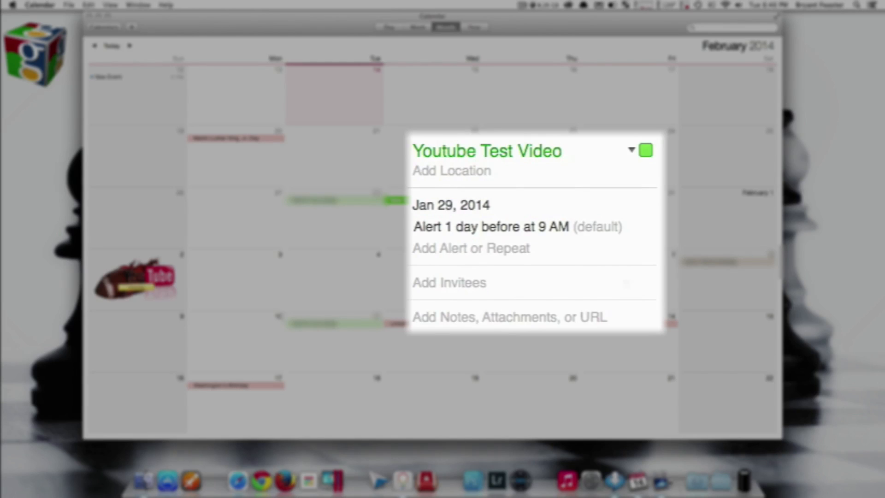
{"action": "mouse_move", "coordinate": [456, 269]}
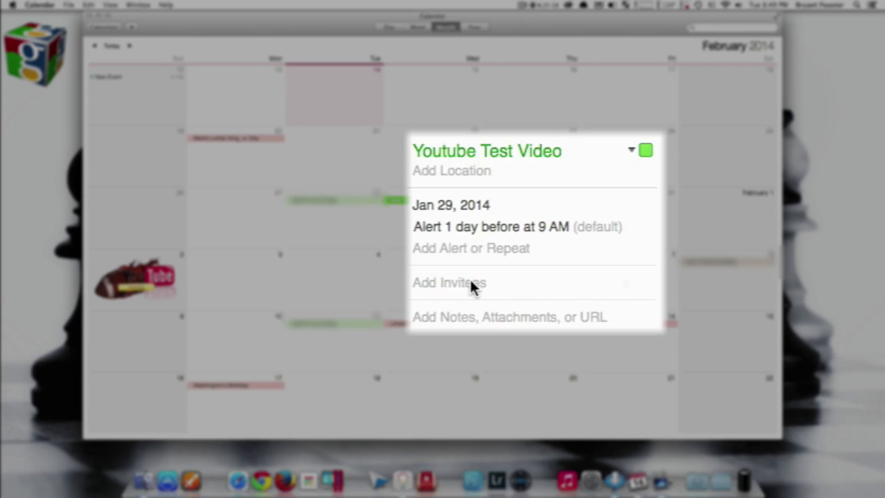
Step: Add an invitee to the 'Youtube Test Video' event and close the invitee field
{"action": "left_click", "coordinate": [487, 151]}
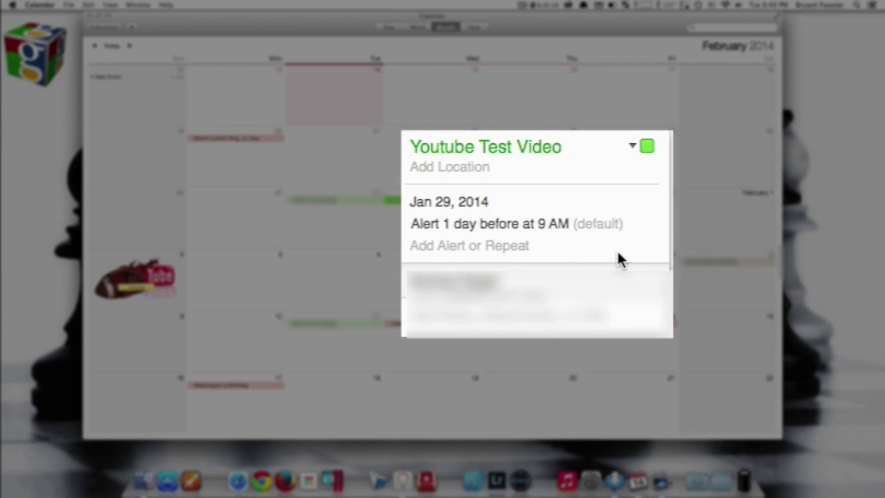
{"action": "left_click", "coordinate": [448, 201]}
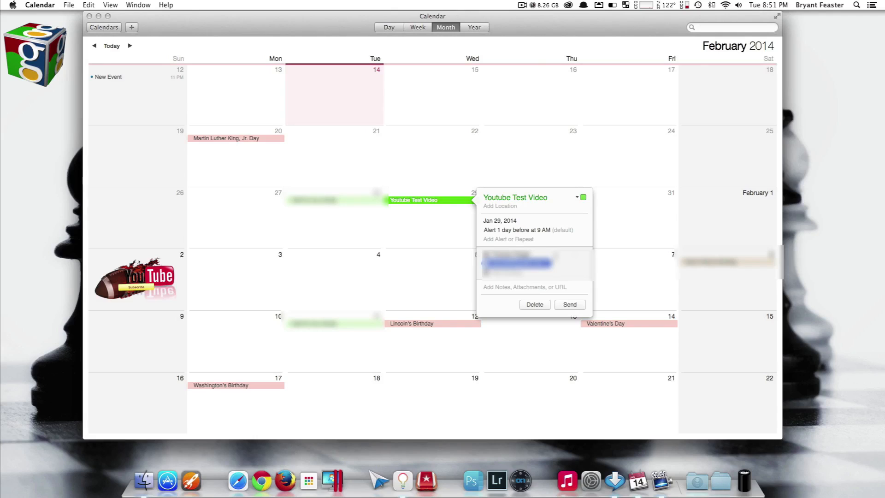
{"action": "mouse_move", "coordinate": [571, 298]}
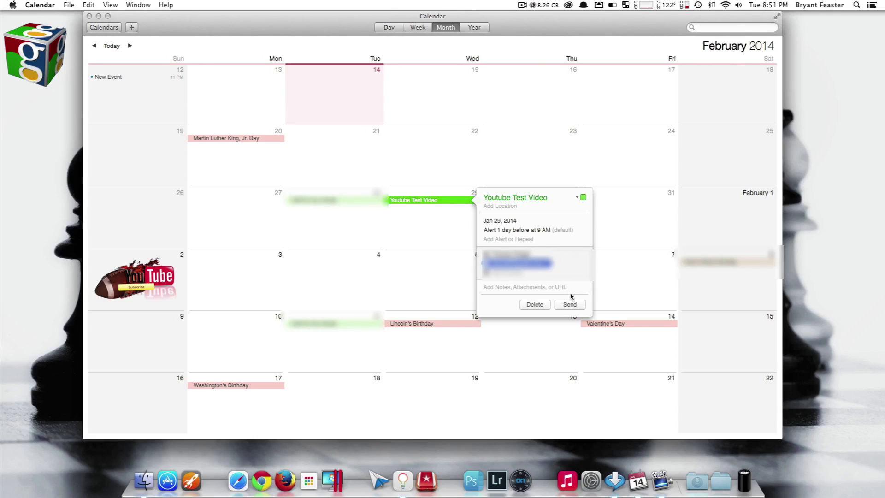
{"action": "mouse_move", "coordinate": [569, 296]}
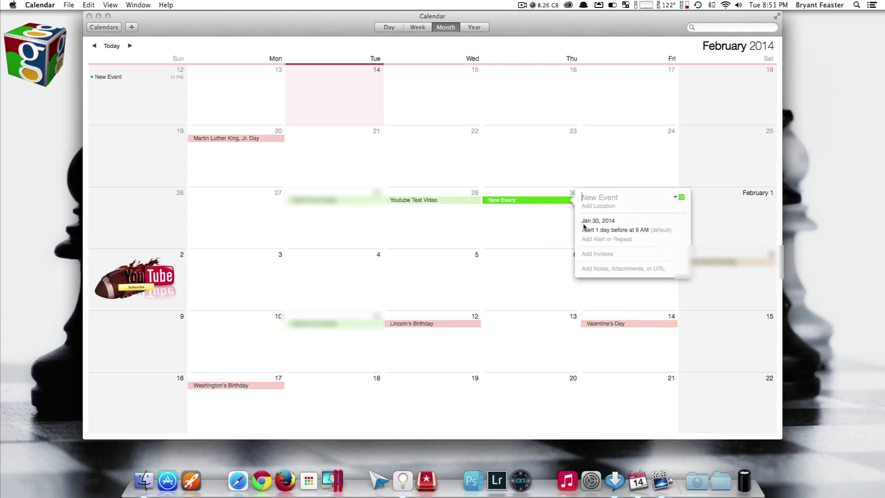
{"action": "mouse_move", "coordinate": [565, 219]}
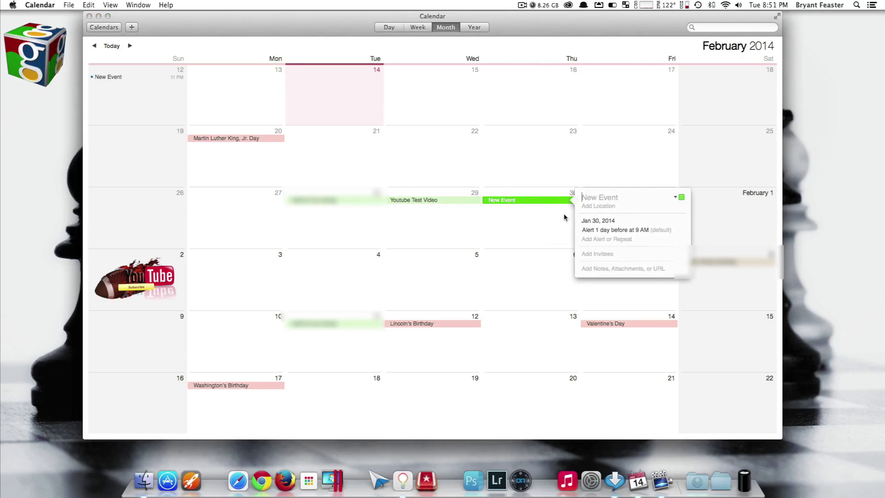